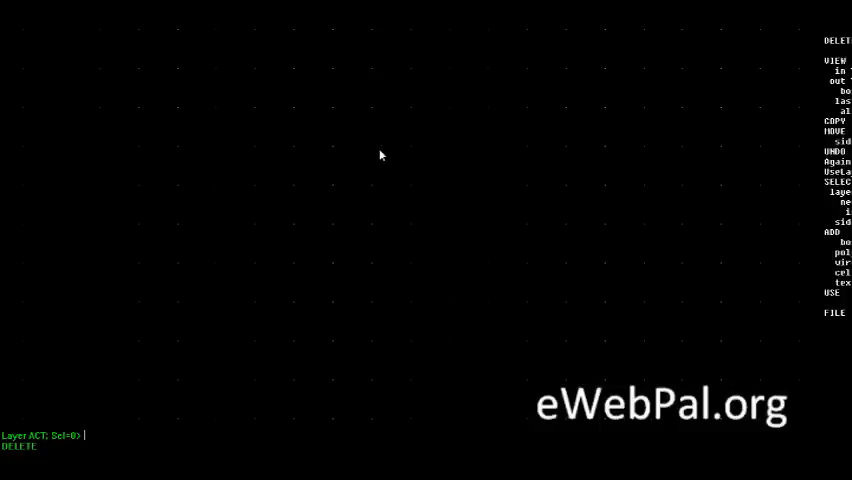
mouse_move(409, 151)
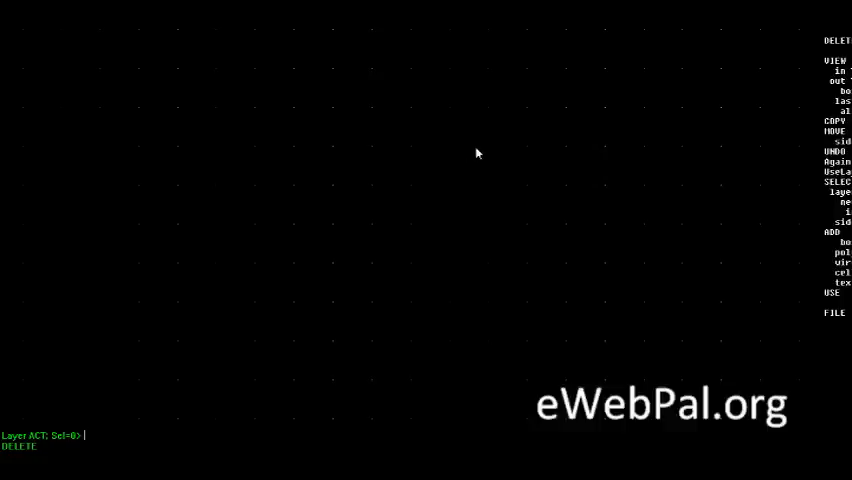
mouse_move(490, 152)
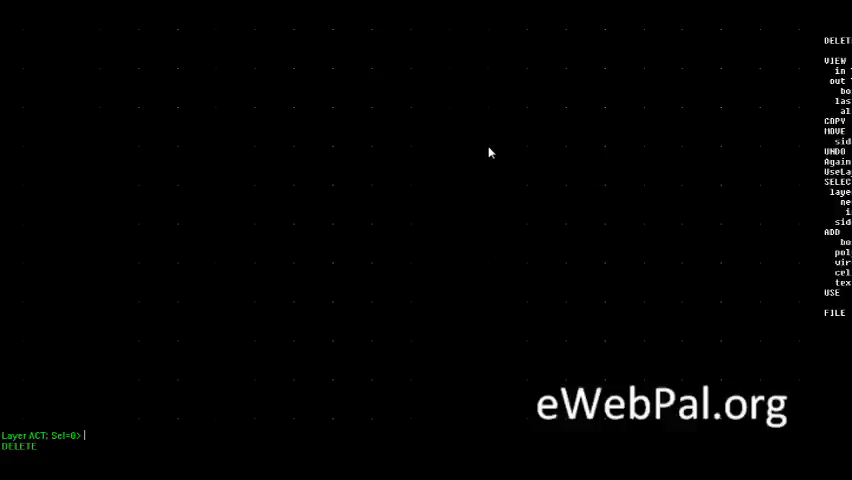
mouse_move(490, 112)
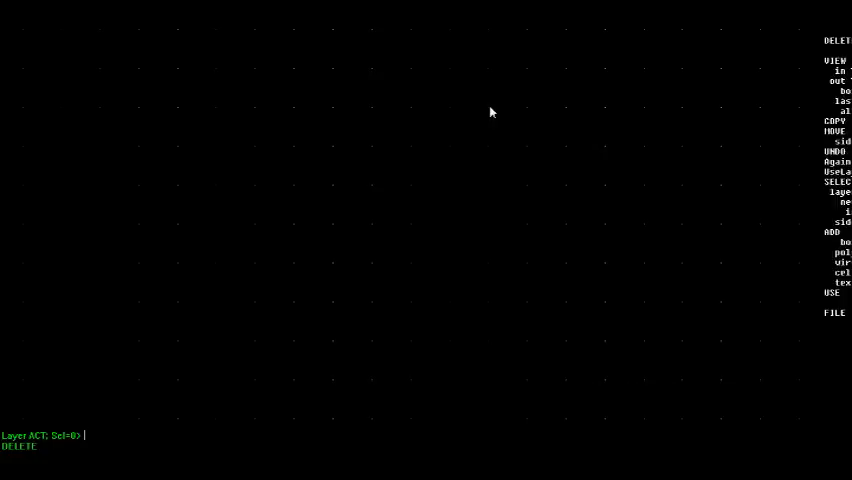
mouse_move(770, 164)
text(add box)
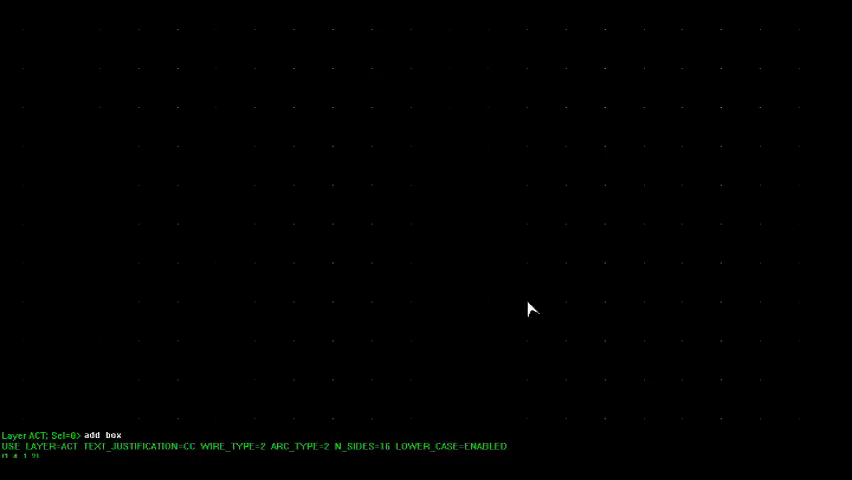
mouse_move(335, 191)
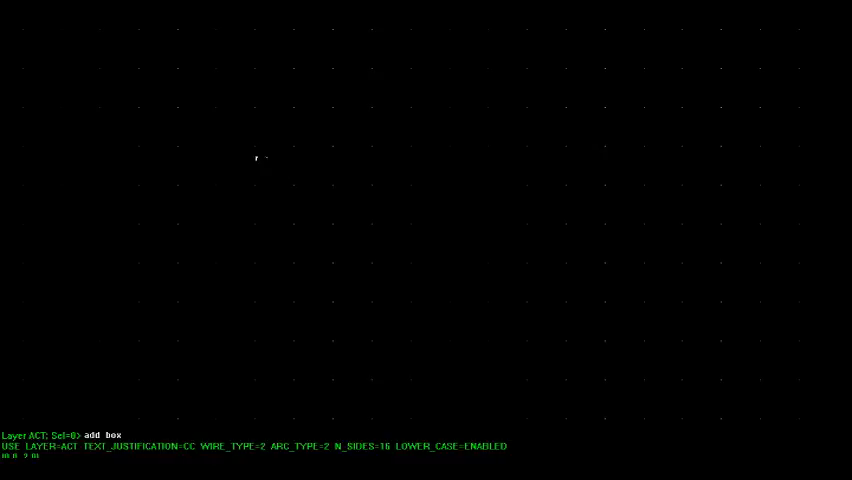
Step: Draw the ACT active rectangle near the layout centre by its two corners
drag(255, 150, 315, 205)
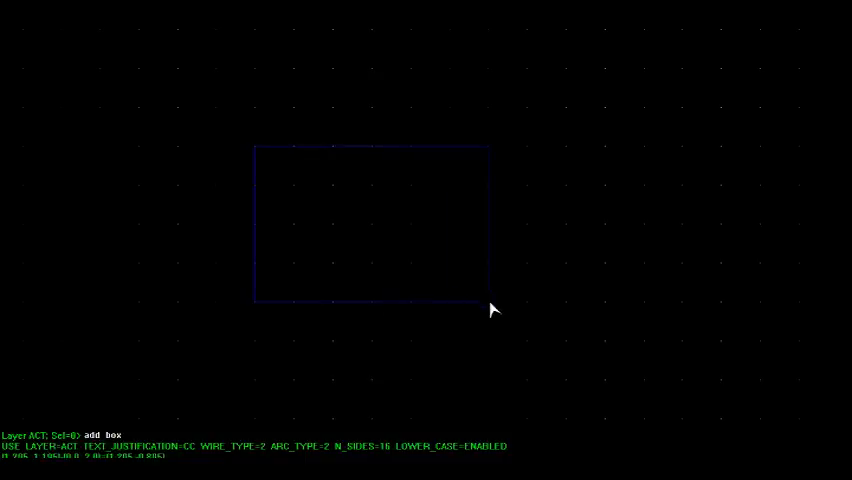
click(488, 308)
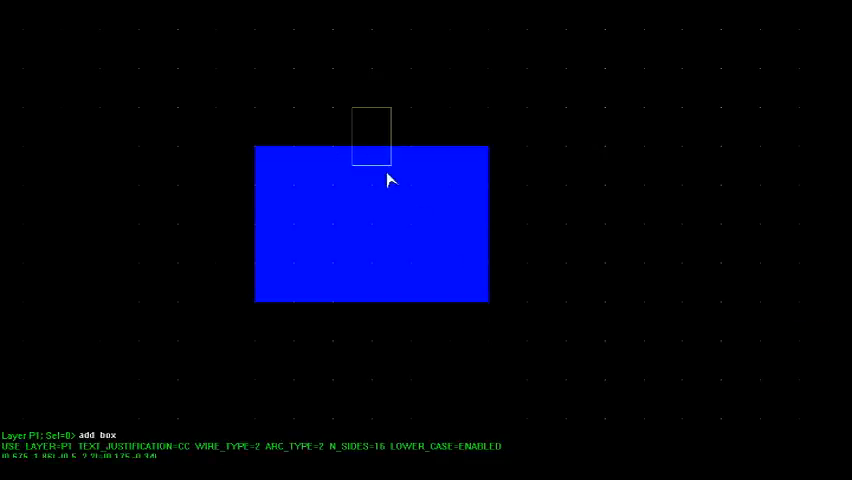
Step: Draw a narrow vertical P1 poly strip crossing the middle of the active box
drag(390, 180, 399, 345)
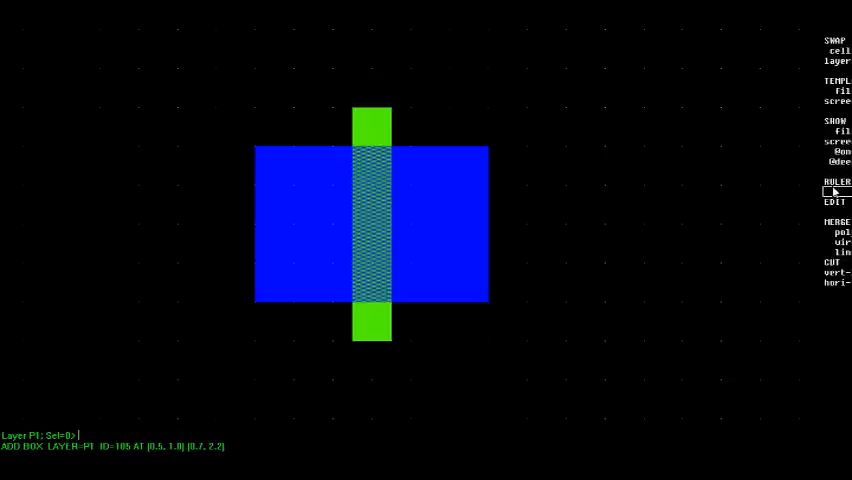
Step: Cut the active box vertically along both edges of the poly gate
click(835, 180)
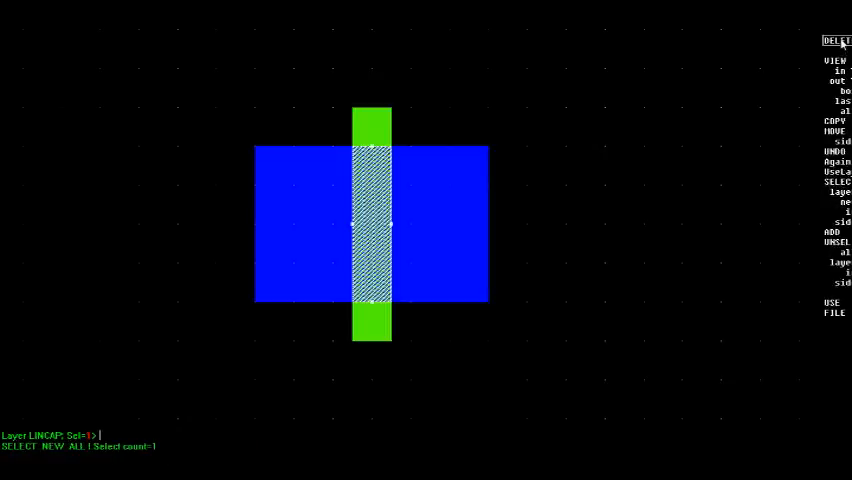
Step: Select the left and right active pieces beside the gate
click(833, 40)
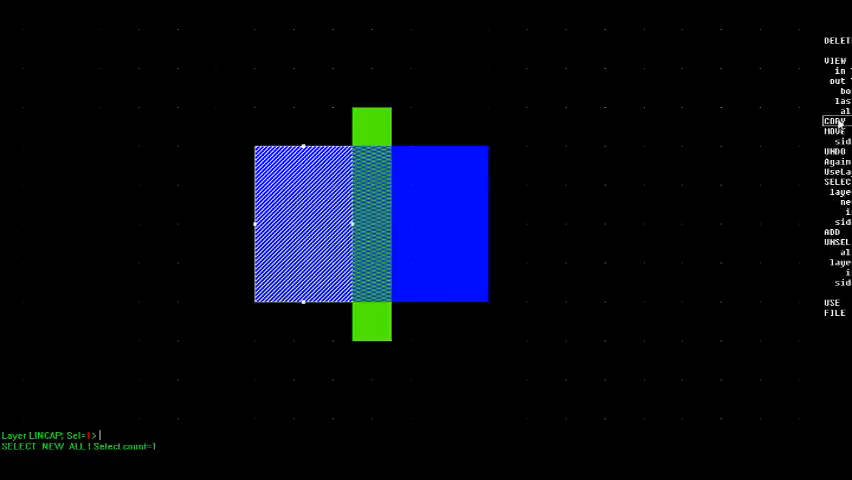
click(836, 161)
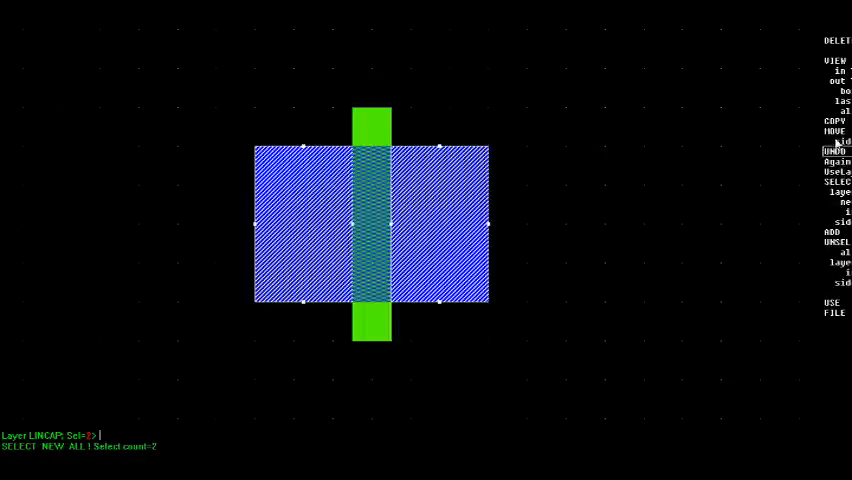
click(831, 39)
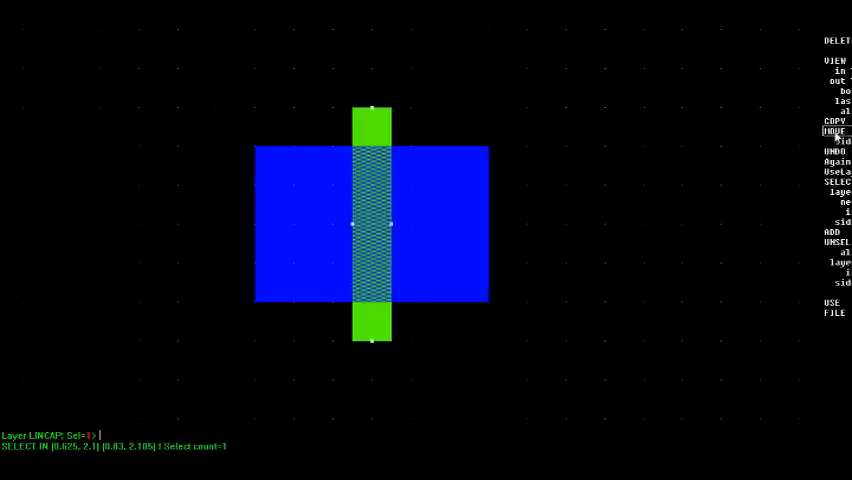
Step: Move the poly gate by 0.0,-0.1 then 0.0,0.3 to center it on the active area
click(834, 130)
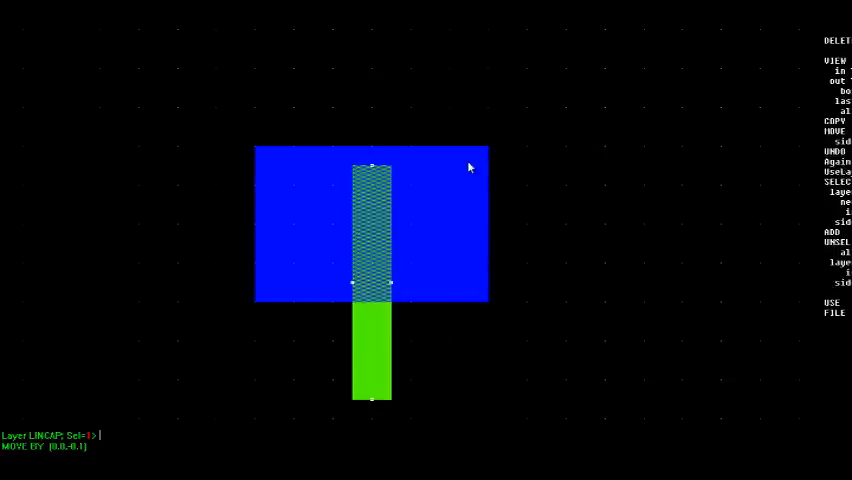
mouse_move(368, 159)
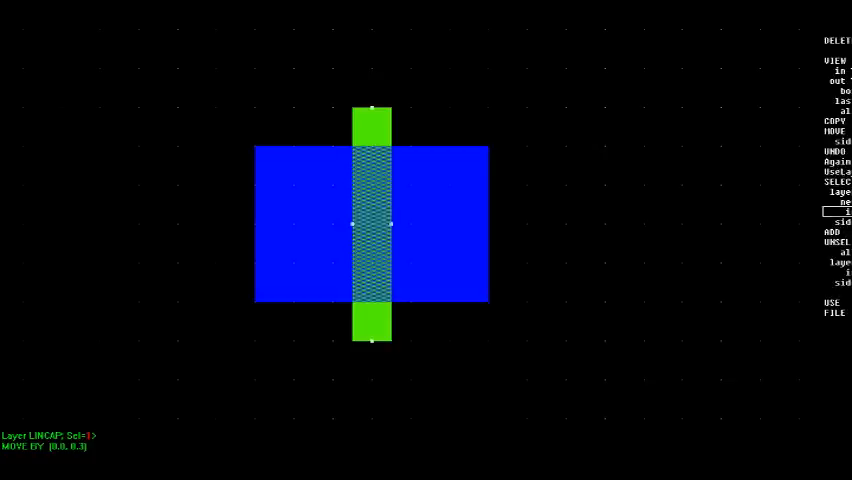
click(812, 161)
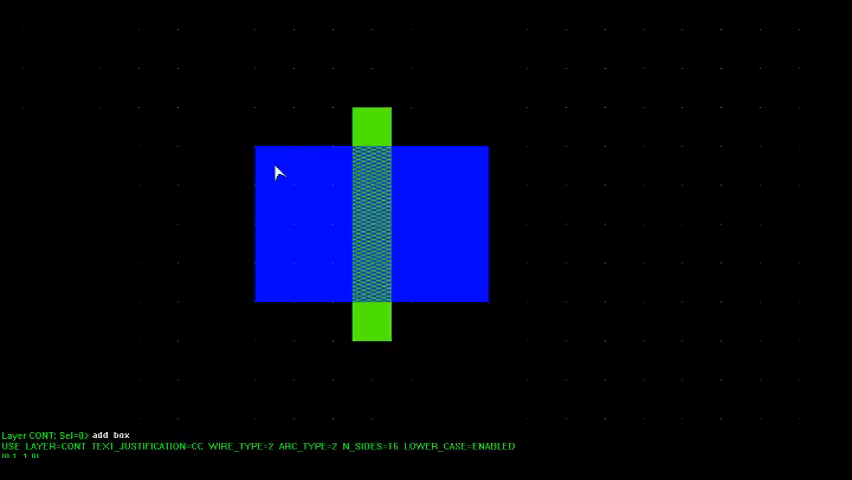
Step: Draw CONT square contacts, two on each side of the poly gate
drag(278, 172, 315, 258)
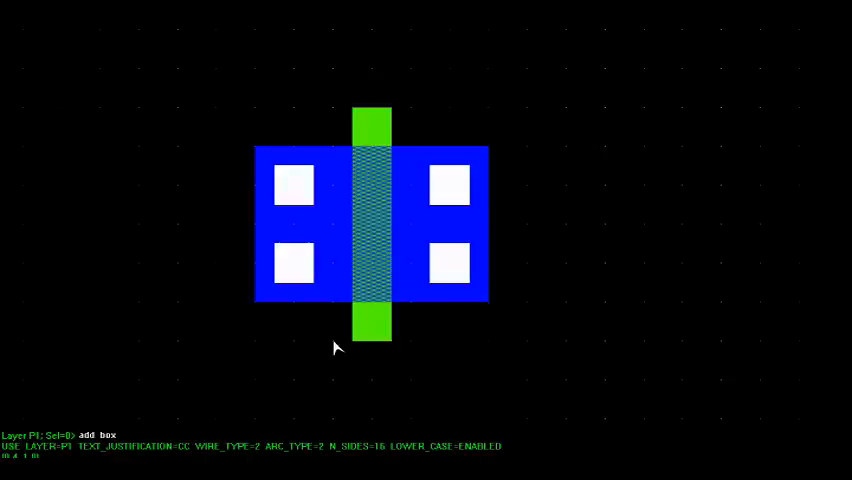
Step: Draw a P1 poly pad below the gate and start a contact inside it
drag(335, 341, 402, 418)
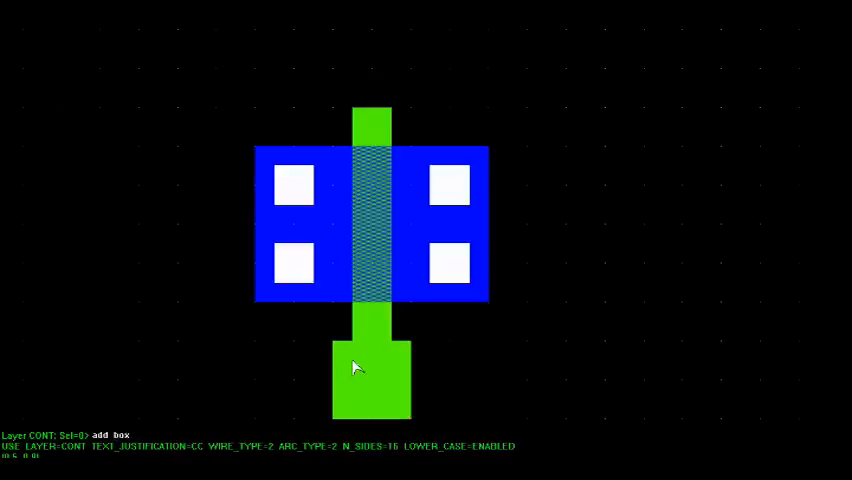
click(371, 380)
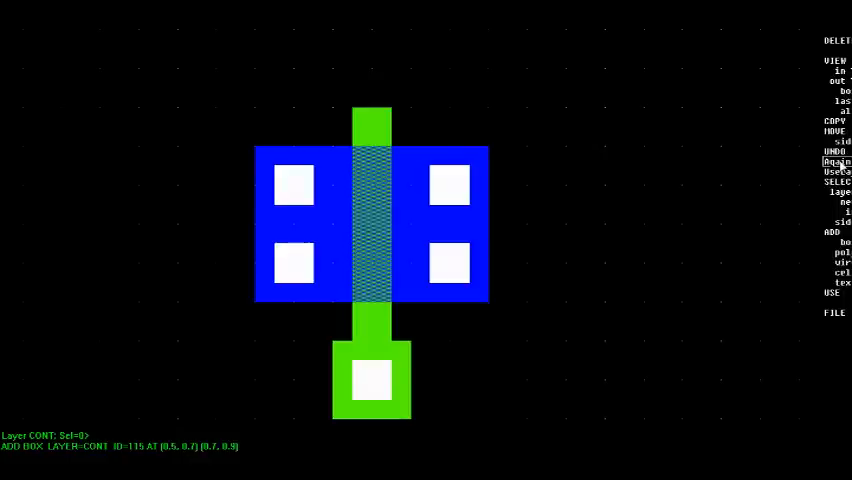
mouse_move(838, 172)
text(add box)
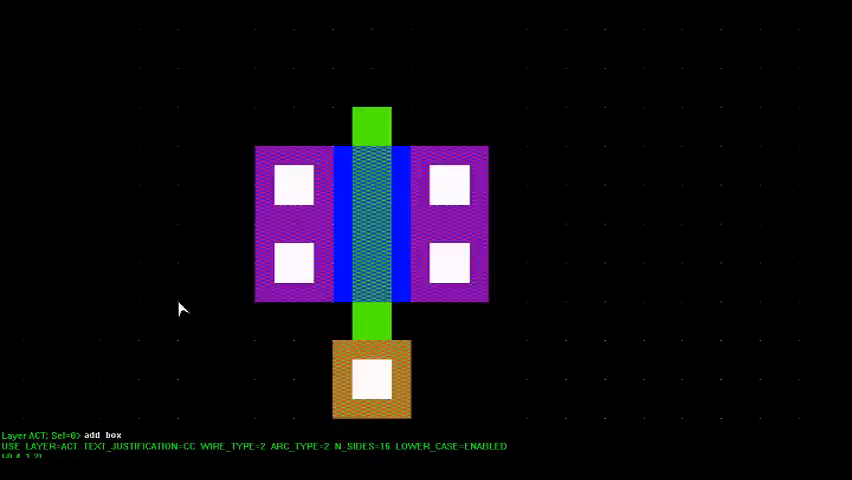
Step: Draw an ACT rectangle left of the transistor for the substrate tie
drag(98, 145, 180, 305)
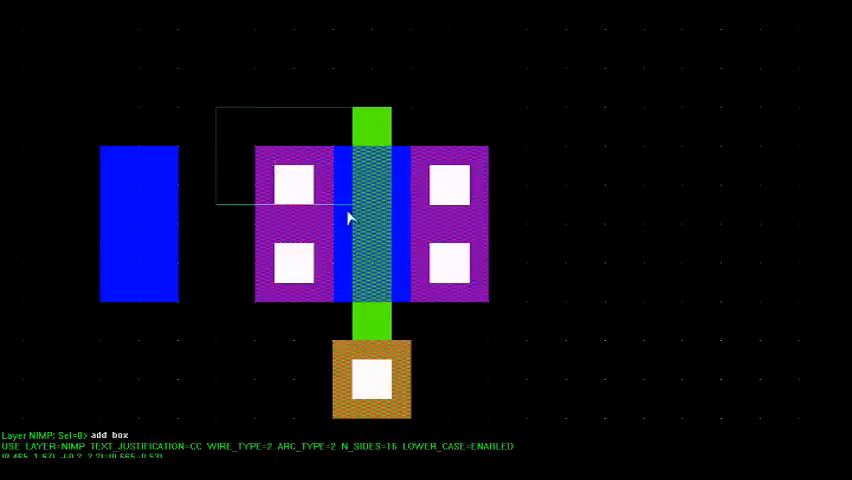
Step: Draw NIMP around the transistor and PIMP around the tie active area
drag(350, 215, 525, 345)
text(select in)
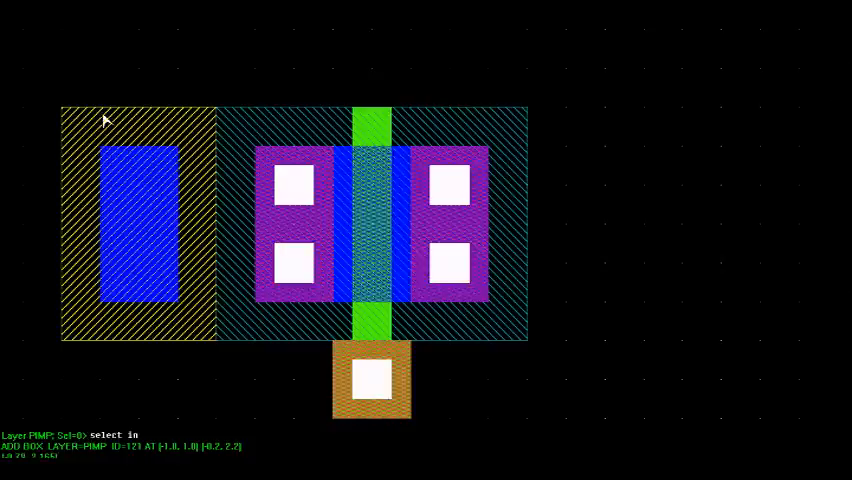
Step: Copy the two left contacts by -0.8,0.0 into the tie, then unselect all
drag(291, 188, 291, 260)
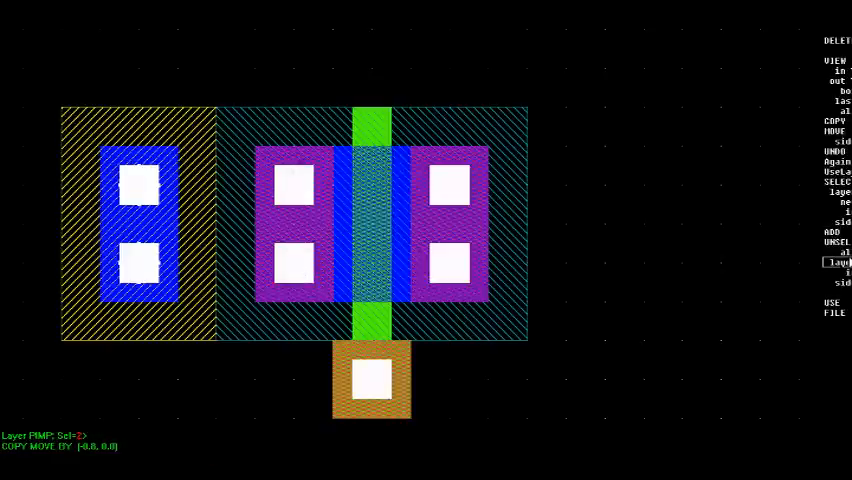
click(834, 253)
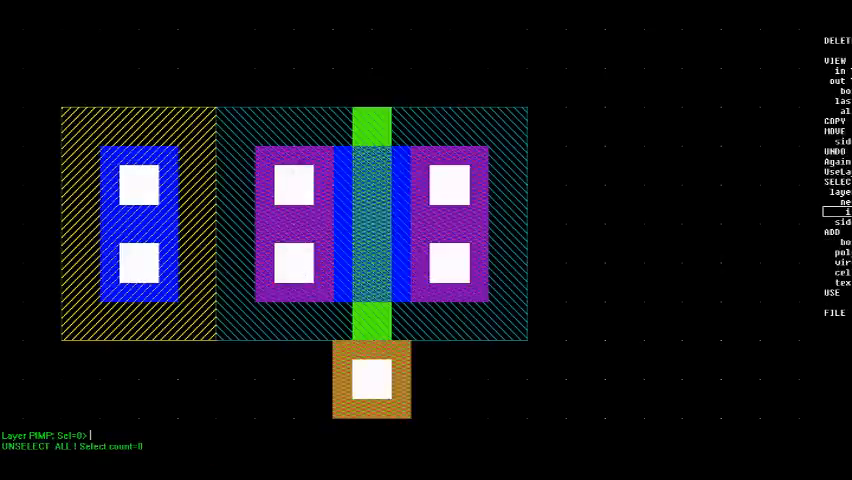